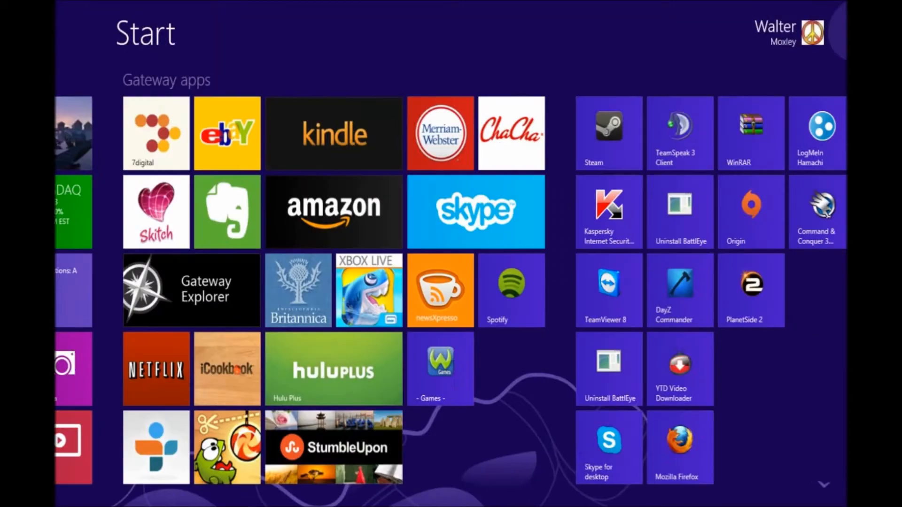
Put the default cube into Edit Mode using the interaction mode dropdown.
scroll("right", 3)
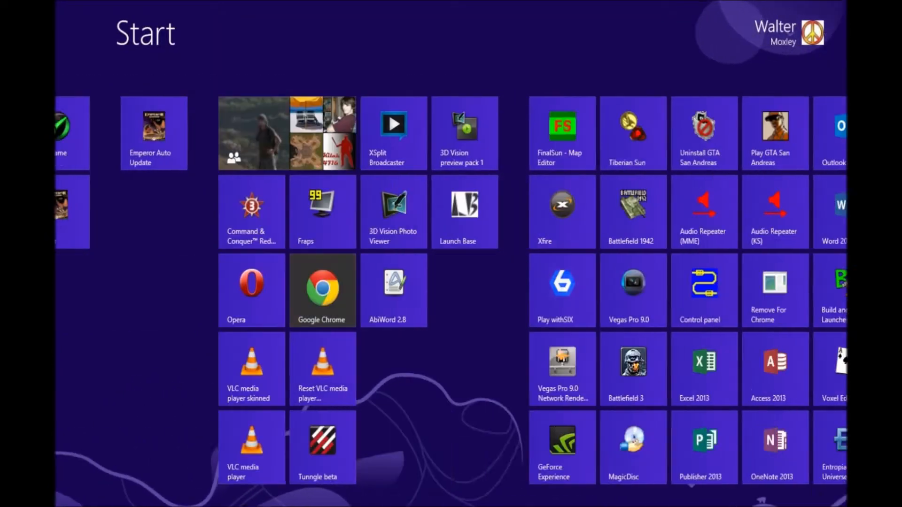
scroll("right", 3)
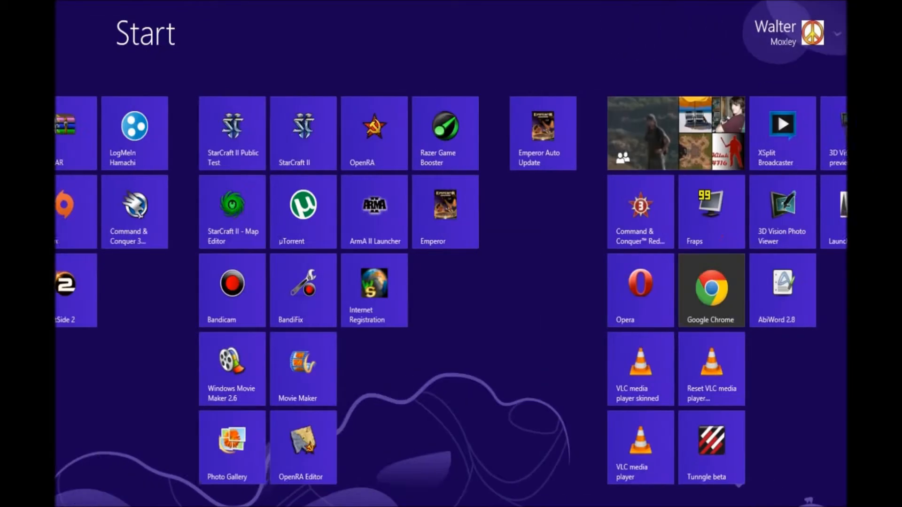
scroll("left", 3)
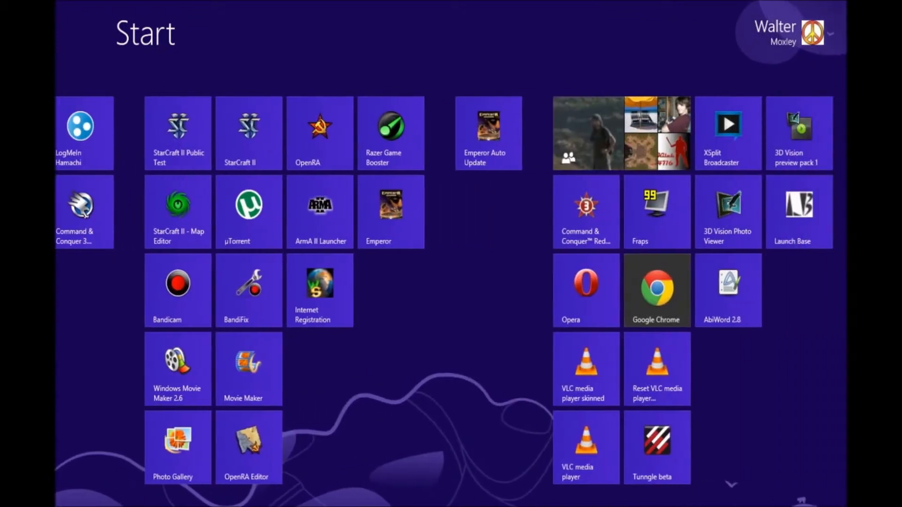
scroll("right", 3)
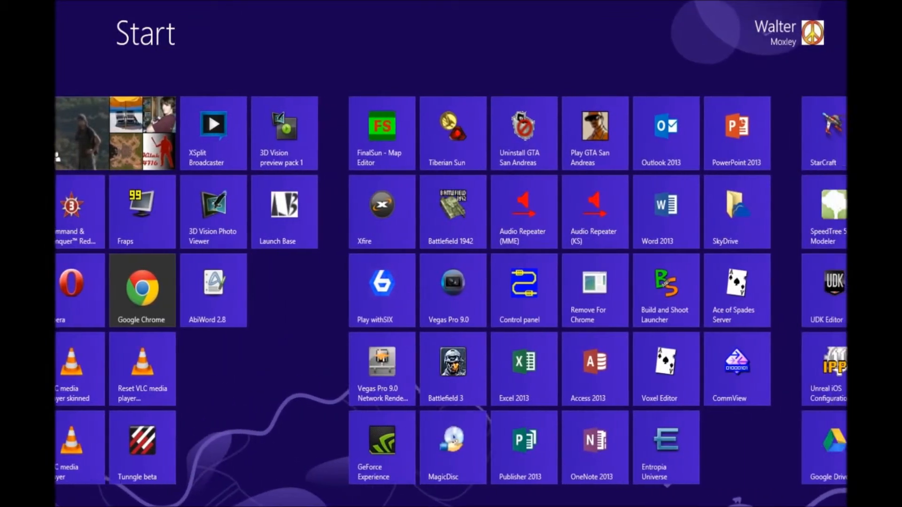
scroll("right", 3)
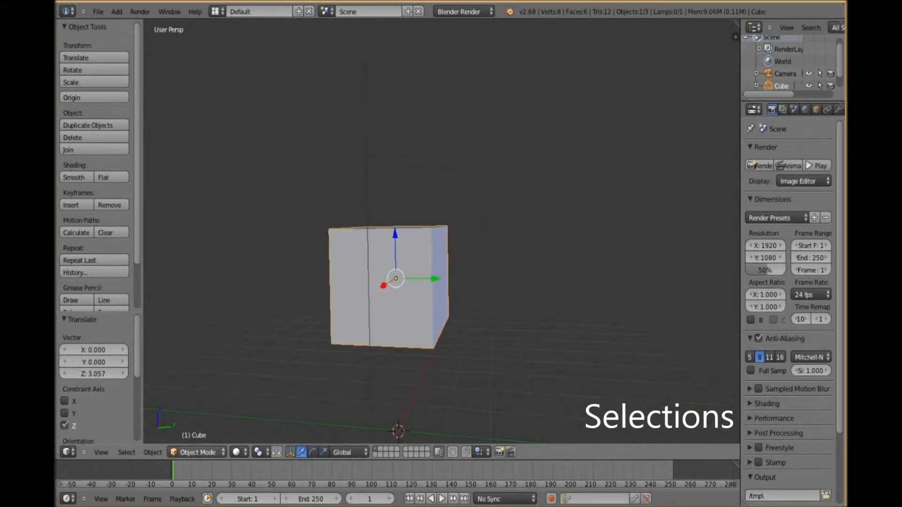
left_click(197, 452)
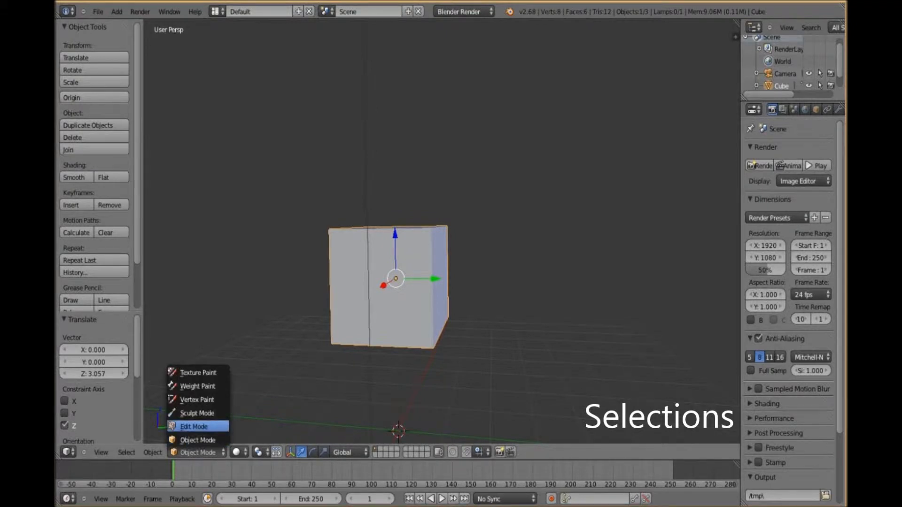
left_click(194, 426)
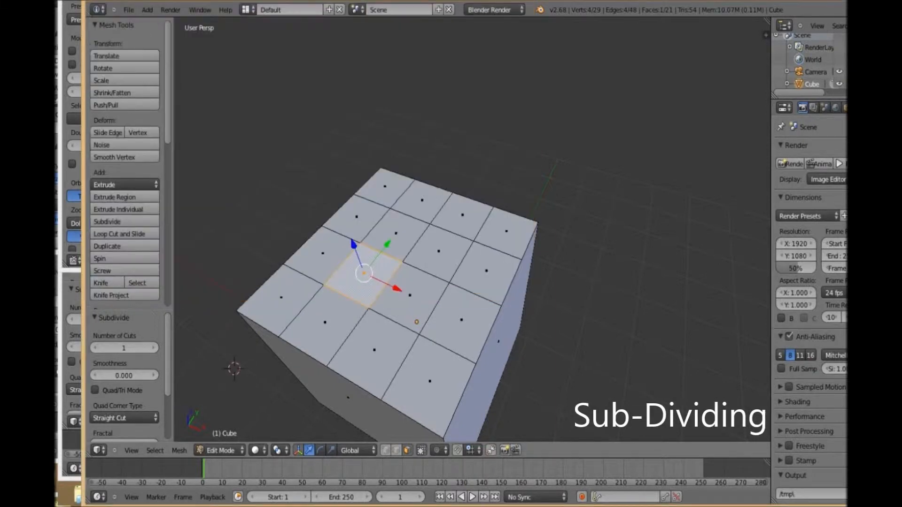
Open User Preferences from the File menu, then undo the last change with Ctrl+Z.
left_click(128, 10)
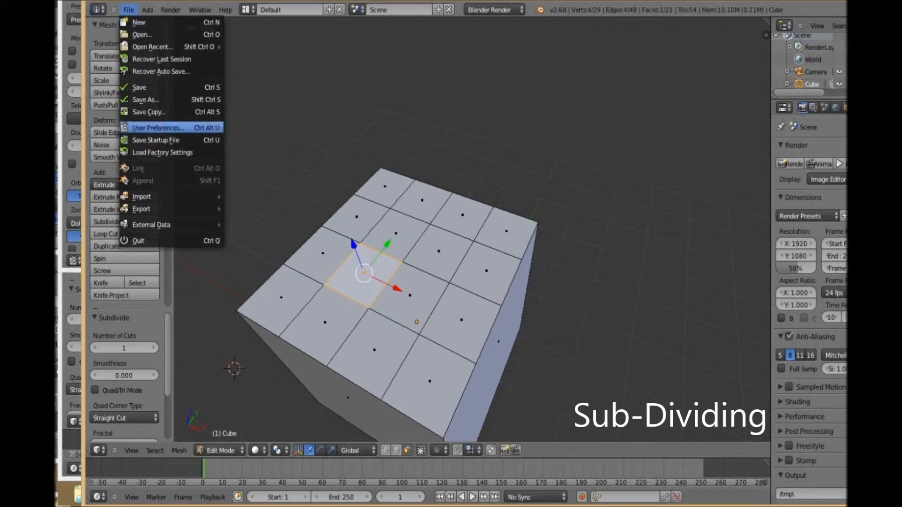
left_click(157, 127)
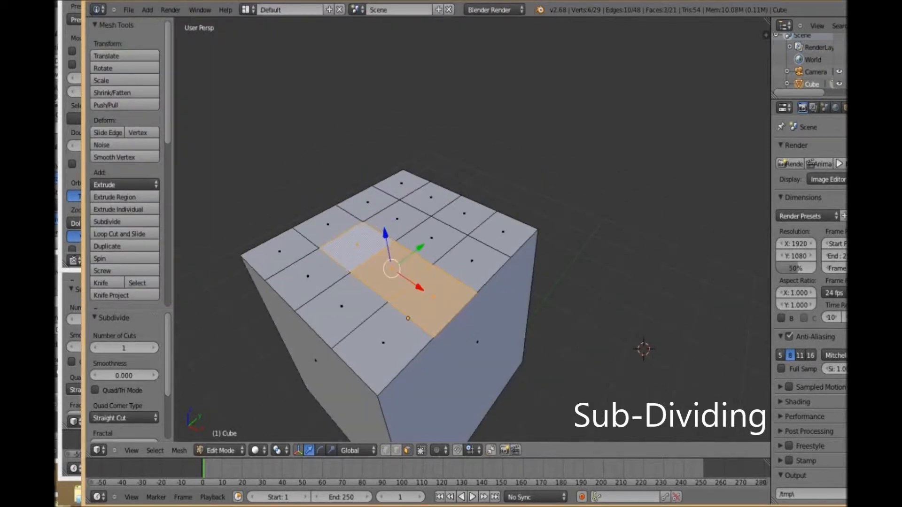
key("ctrl+z")
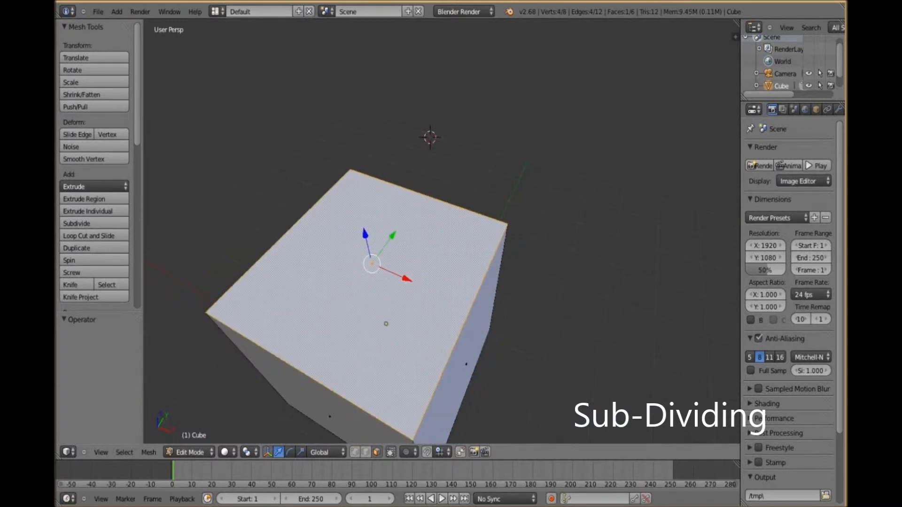
Subdivide the cube's top face into four, then use the same button again.
left_click(76, 223)
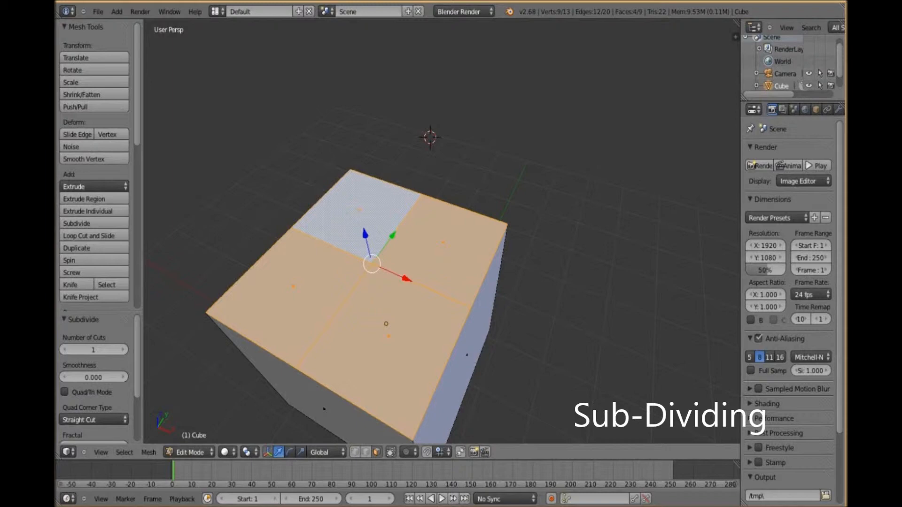
left_click(75, 224)
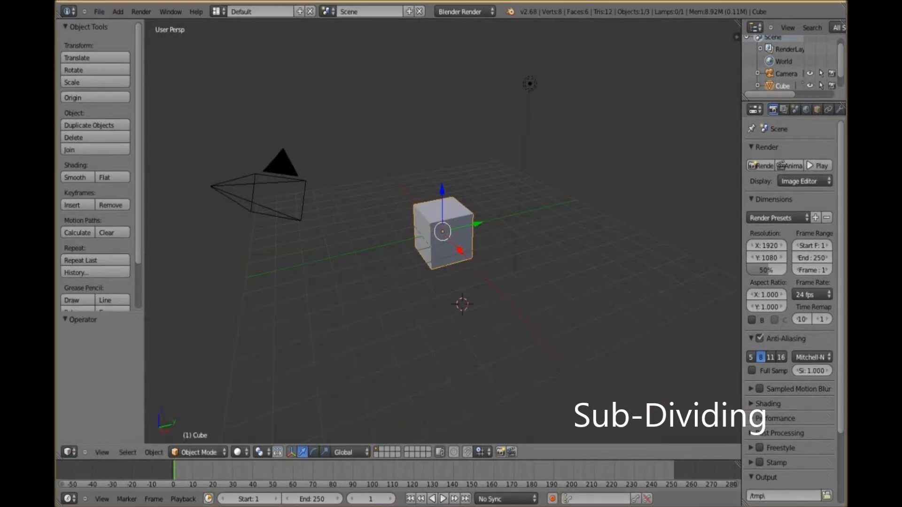
Select the cube, raise it along Z, then slide it sideways along X.
left_click(279, 167)
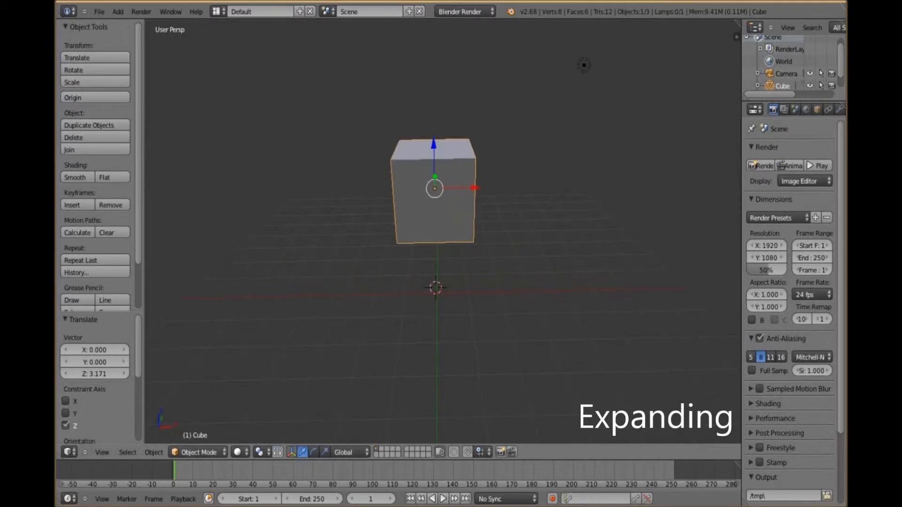
left_click_drag(434, 190, 433, 138)
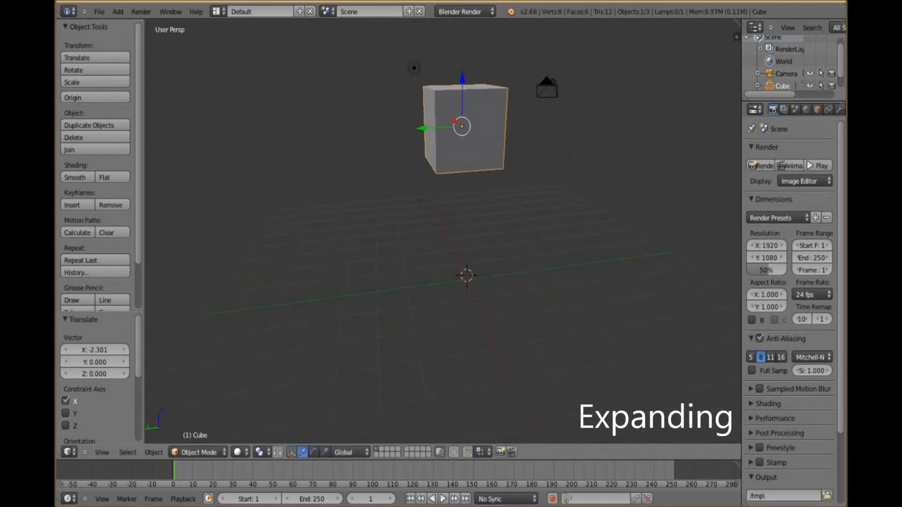
left_click_drag(460, 127, 414, 131)
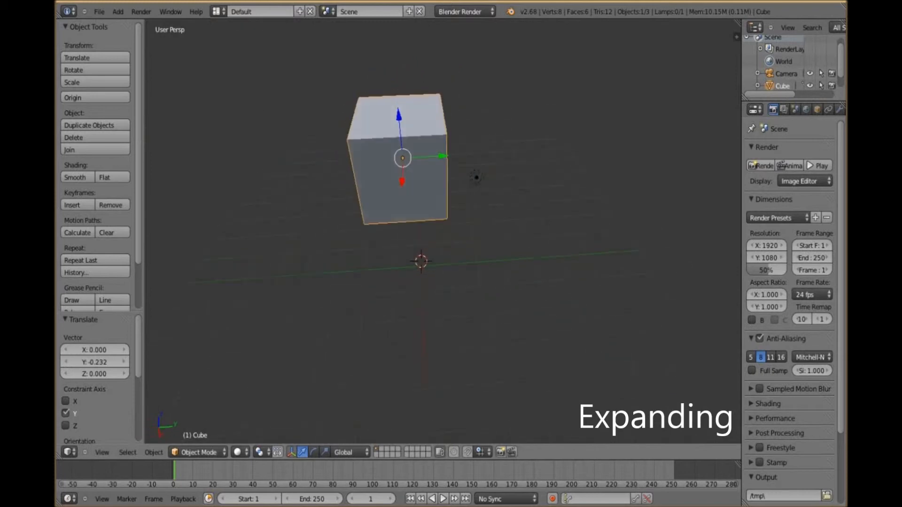
left_click(198, 451)
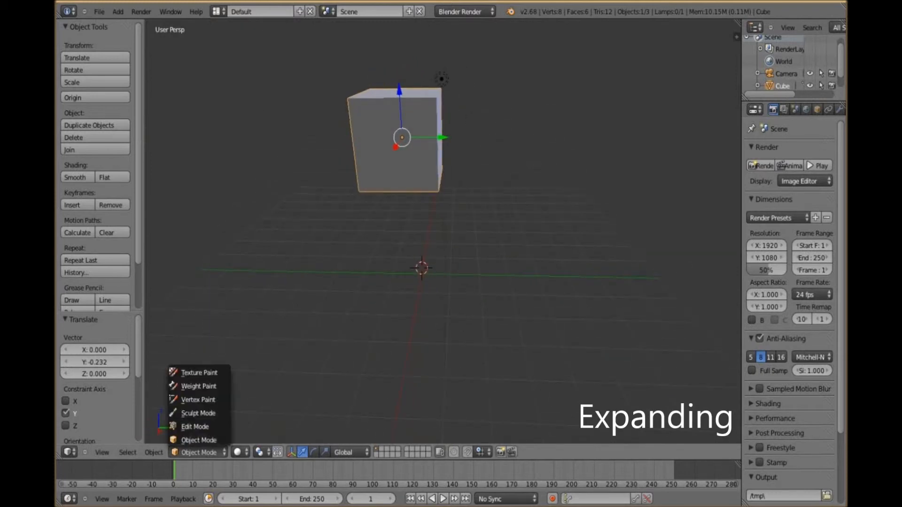
left_click(195, 426)
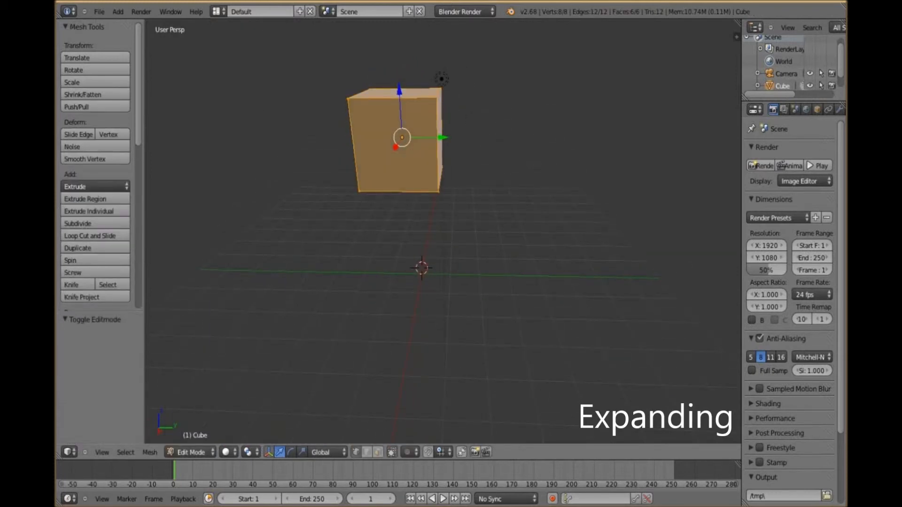
mouse_move(189, 452)
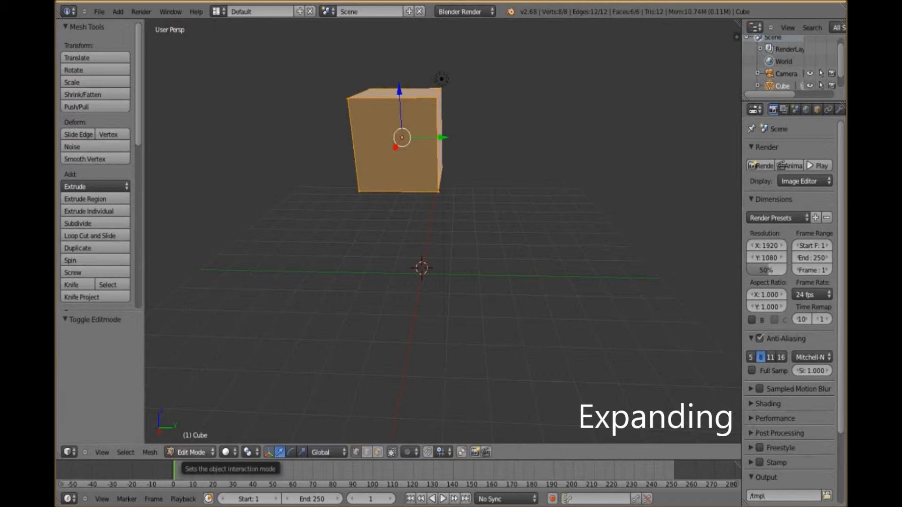
left_click(192, 452)
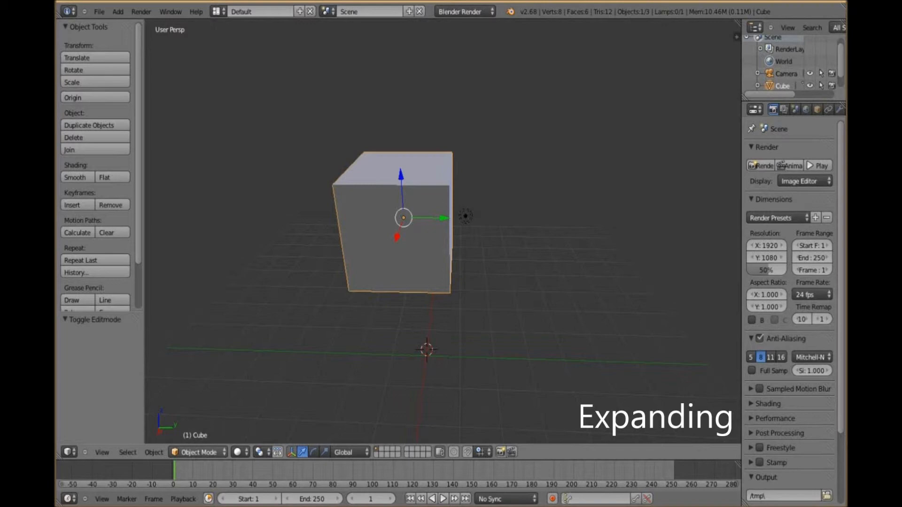
Switch the cube into Edit Mode and click in the 3D viewport.
left_click(197, 451)
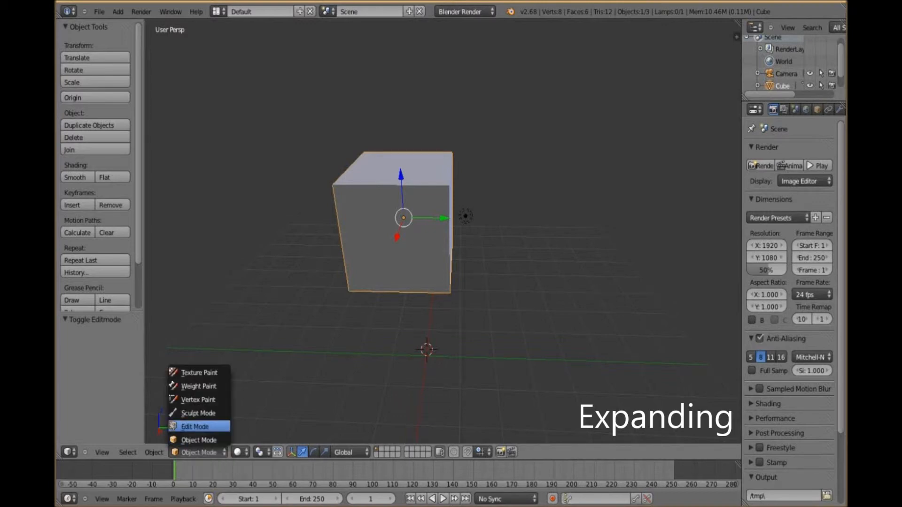
left_click(194, 427)
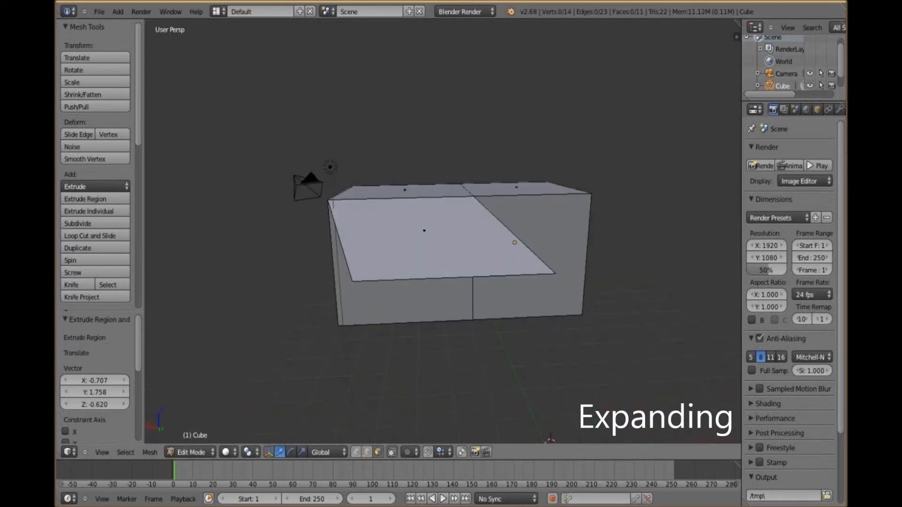
left_click(423, 231)
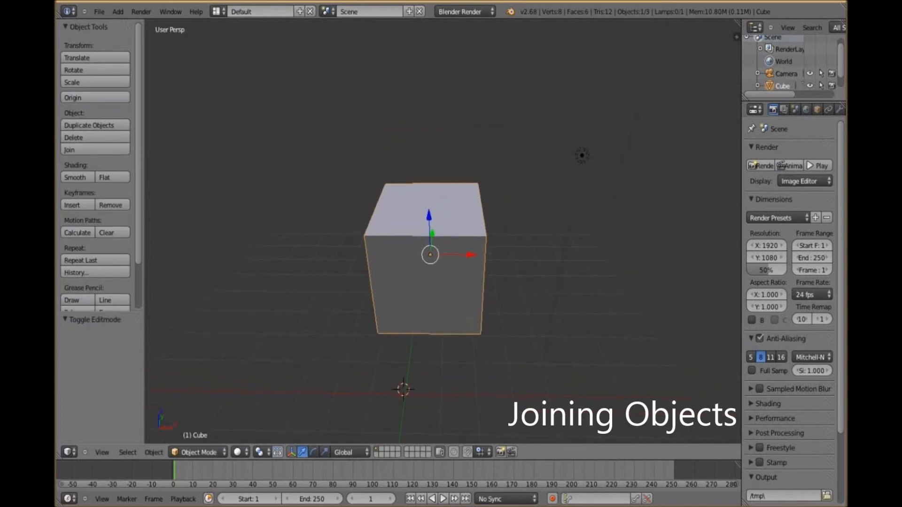
Open the Add menu in the top menu bar.
left_click(118, 10)
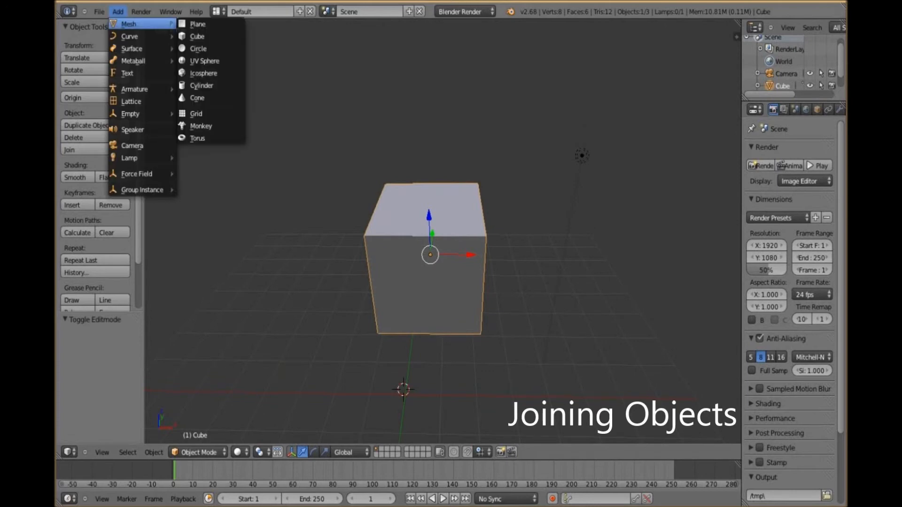
Add a cone mesh and drag it up onto the cube's top.
left_click(197, 98)
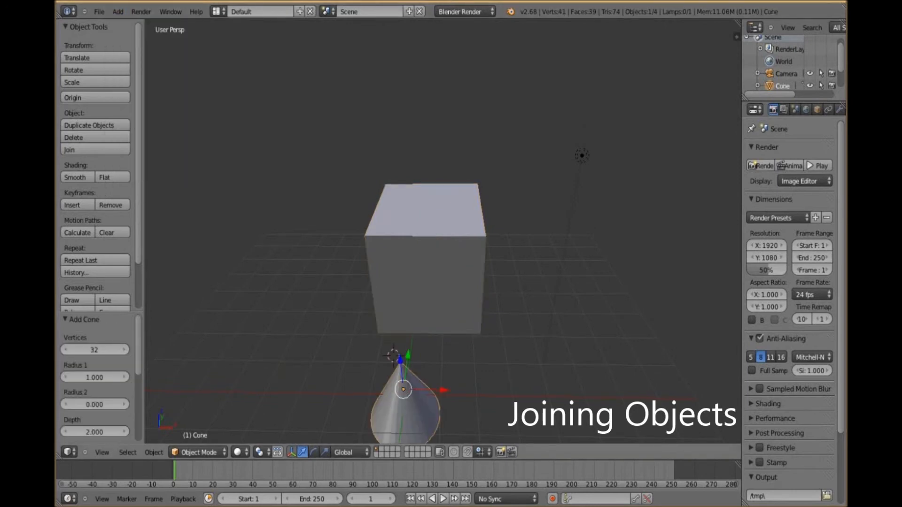
left_click_drag(403, 390, 374, 115)
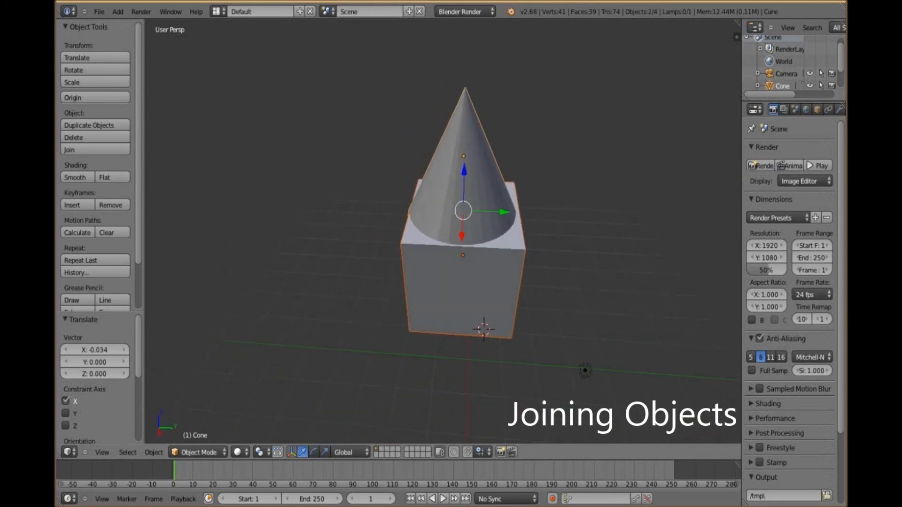
mouse_move(69, 149)
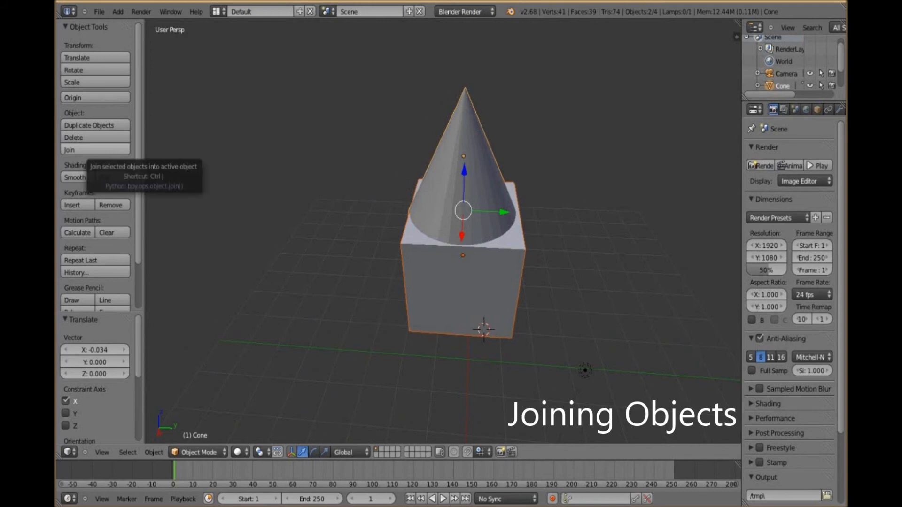
mouse_move(76, 178)
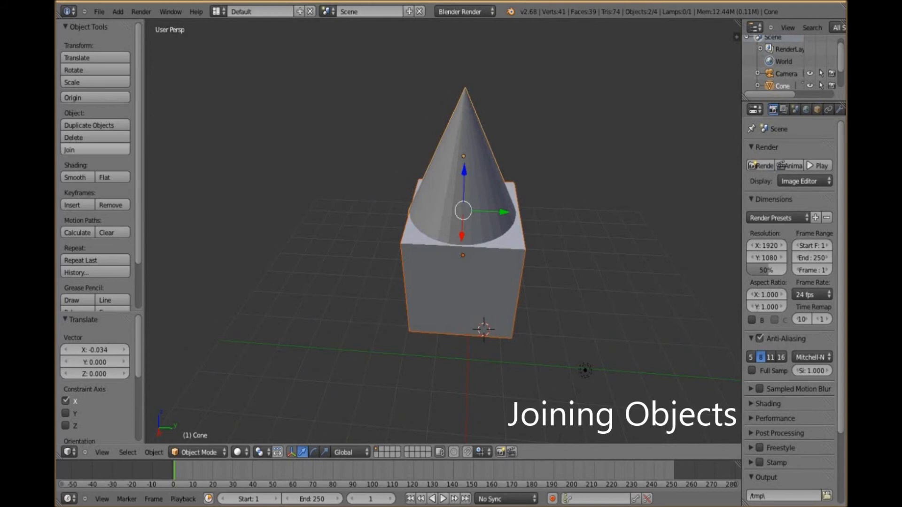
Join the selected cone and cube with the Object Tools Join command.
left_click(69, 149)
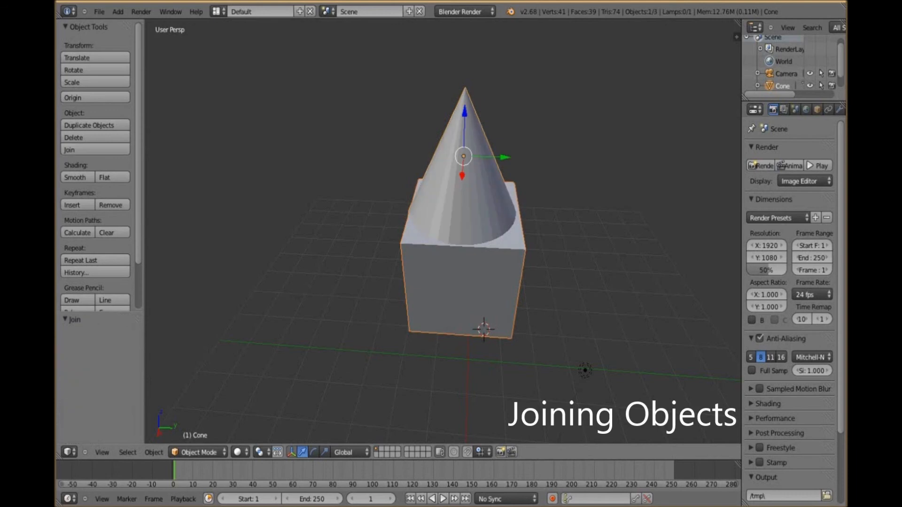
mouse_move(69, 149)
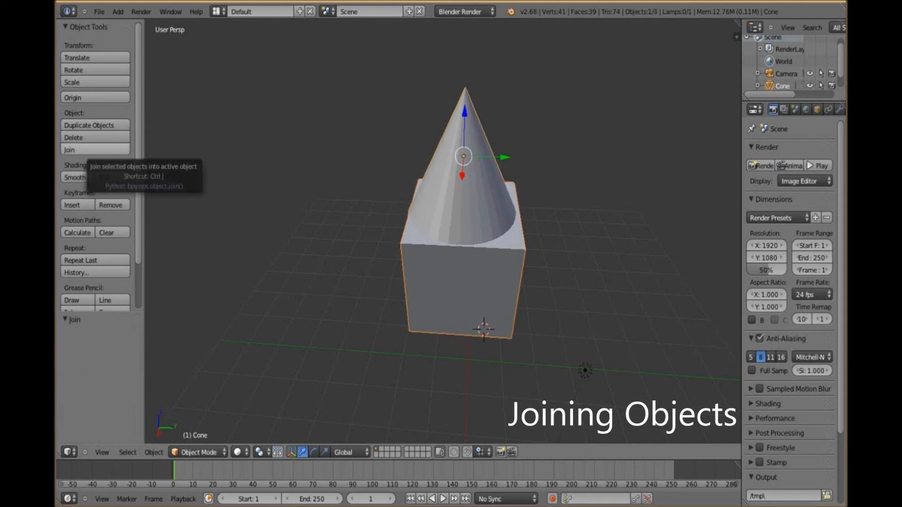